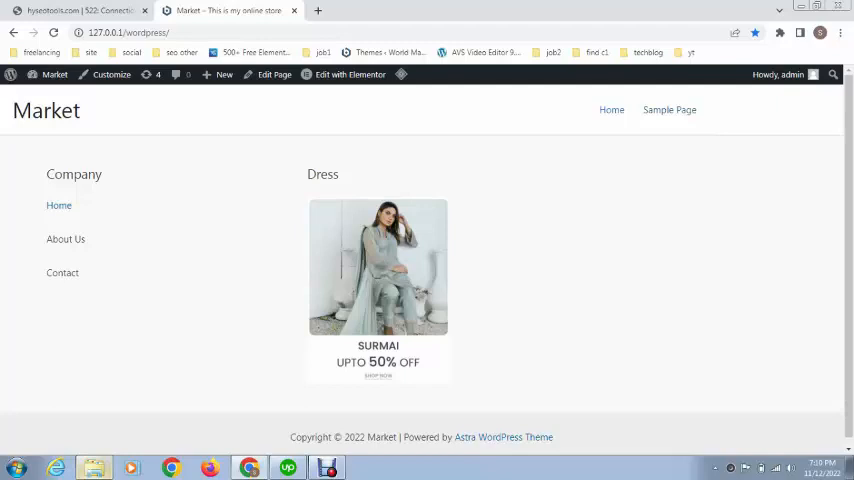
# Step: Go from the Market storefront to the site's admin dashboard via the admin bar
pyautogui.click(54, 74)
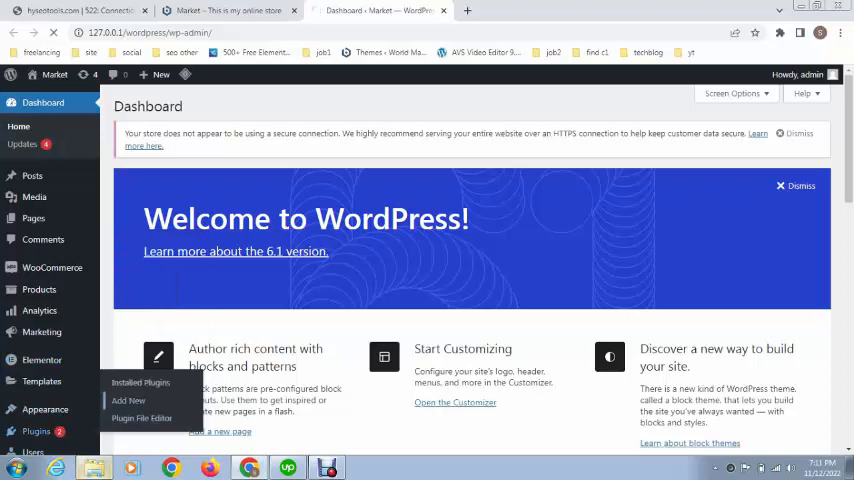
# Step: Search the Add Plugins directory for "menu cart" and browse the results including WP Menu Cart
pyautogui.click(128, 400)
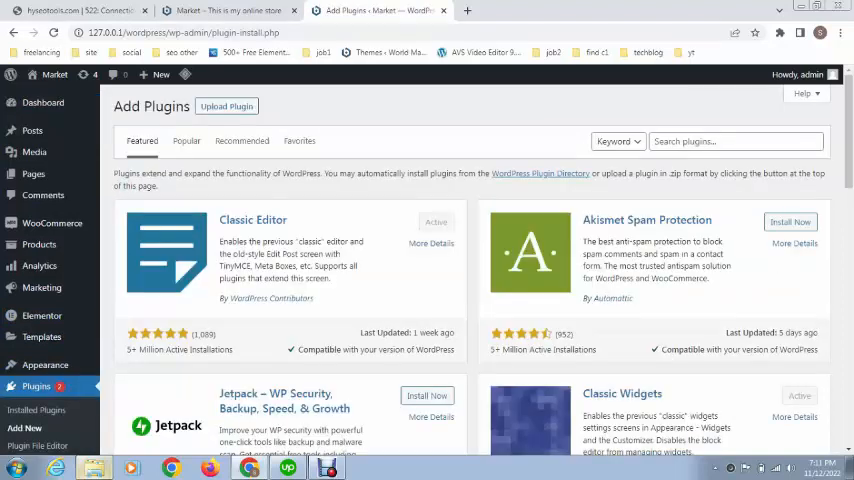
pyautogui.write('ma')
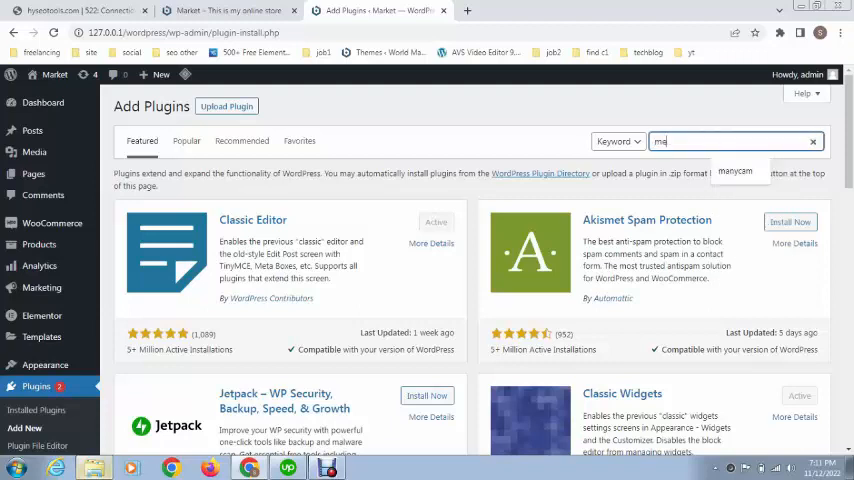
pyautogui.write('menu cart')
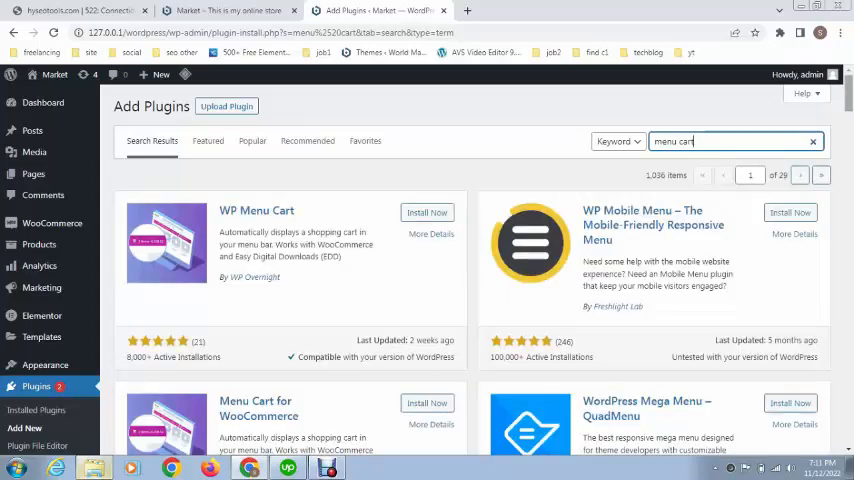
pyautogui.scroll(-3)
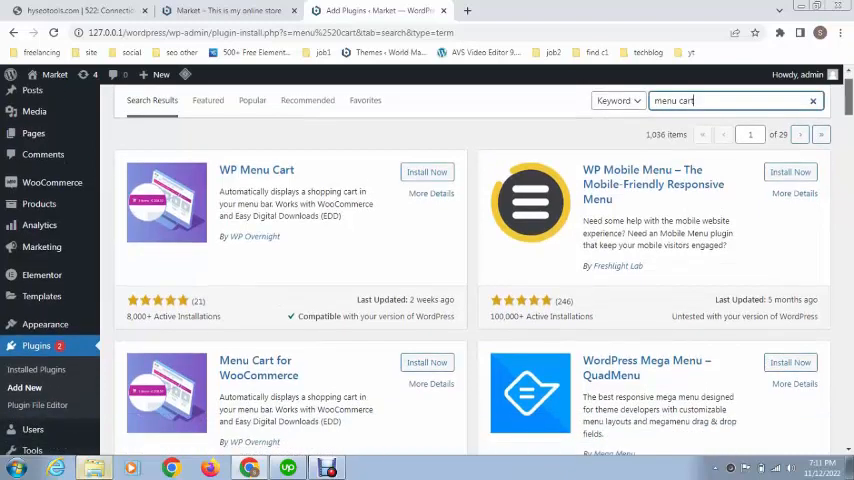
pyautogui.scroll(-3)
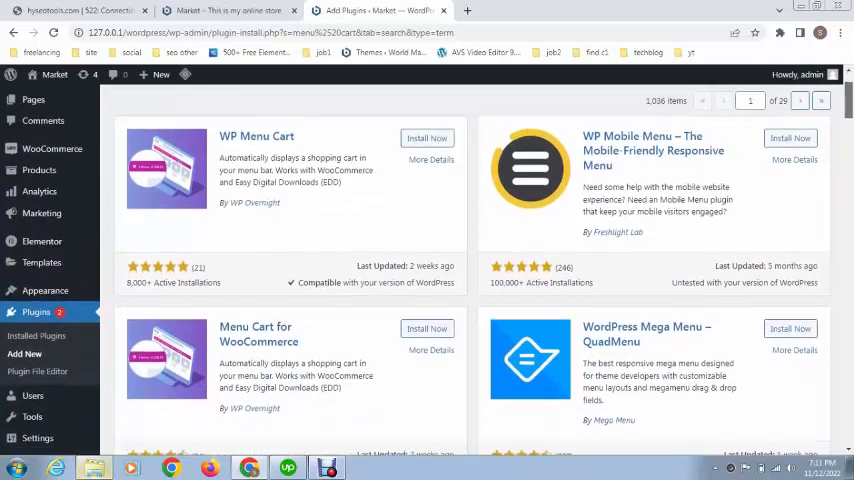
pyautogui.scroll(-3)
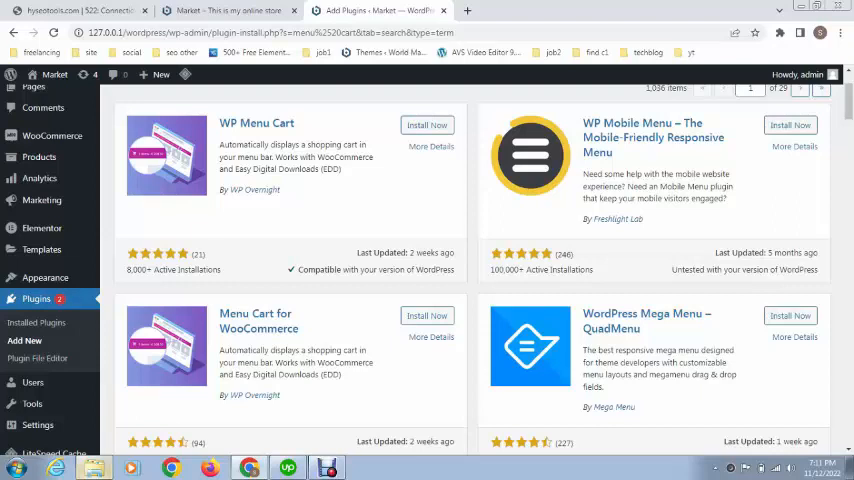
pyautogui.scroll(-3)
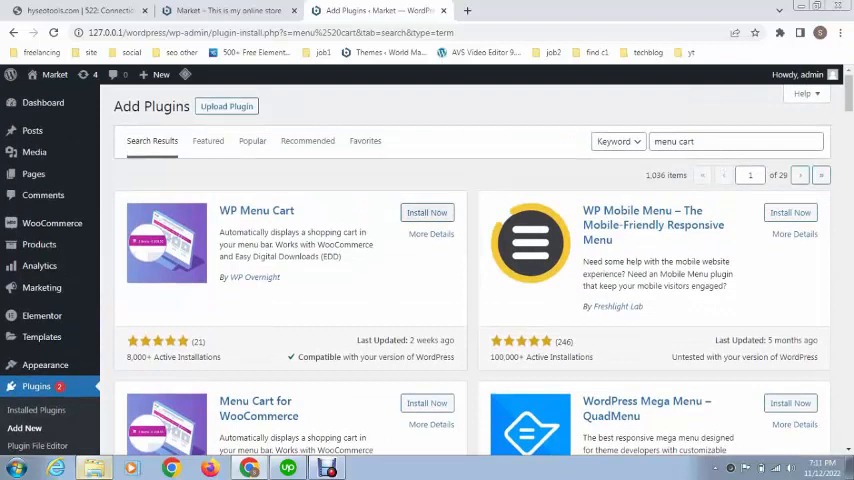
# Step: Install WP Menu Cart and activate it from the search results
pyautogui.click(427, 212)
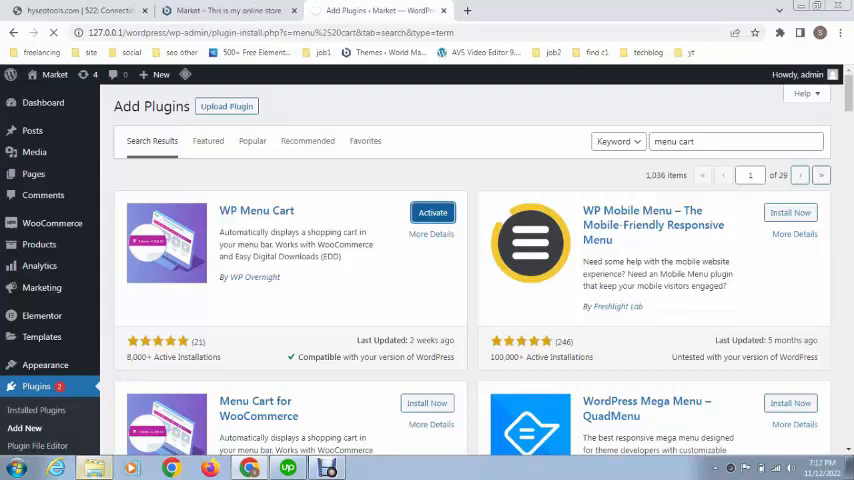
pyautogui.click(431, 212)
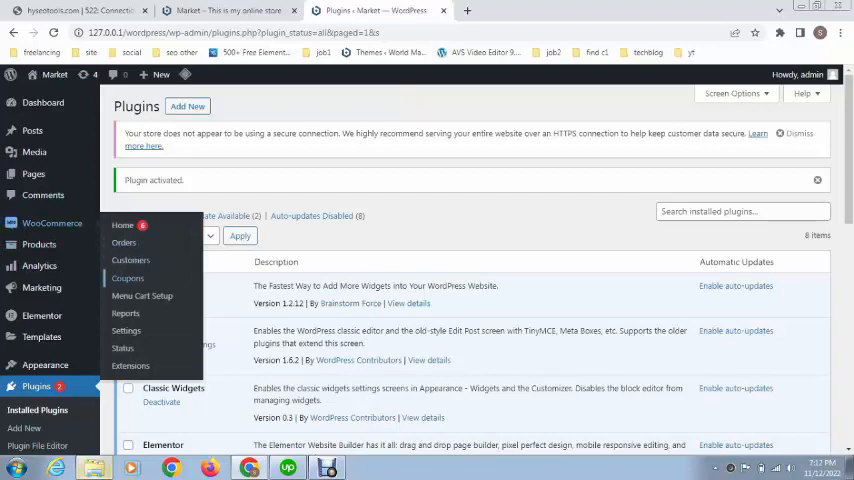
# Step: In WooCommerce > Menu Cart Setup, assign the cart to the Primary menu and review the display options
pyautogui.click(142, 296)
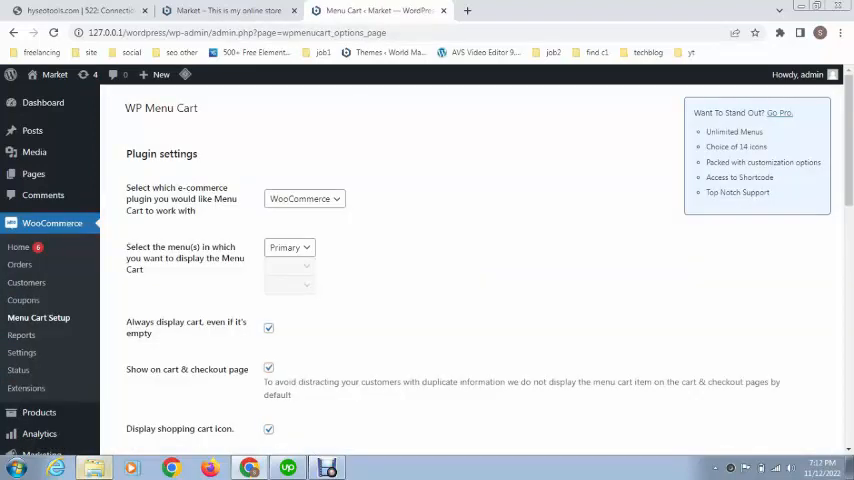
pyautogui.click(290, 247)
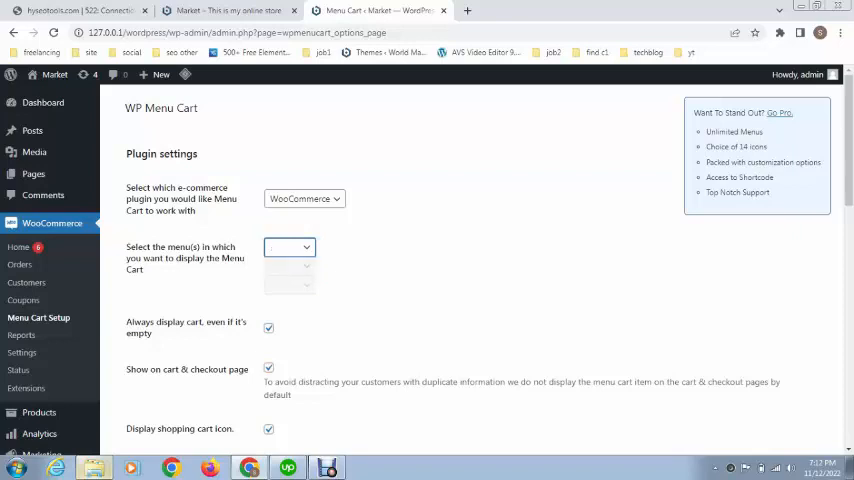
pyautogui.click(289, 247)
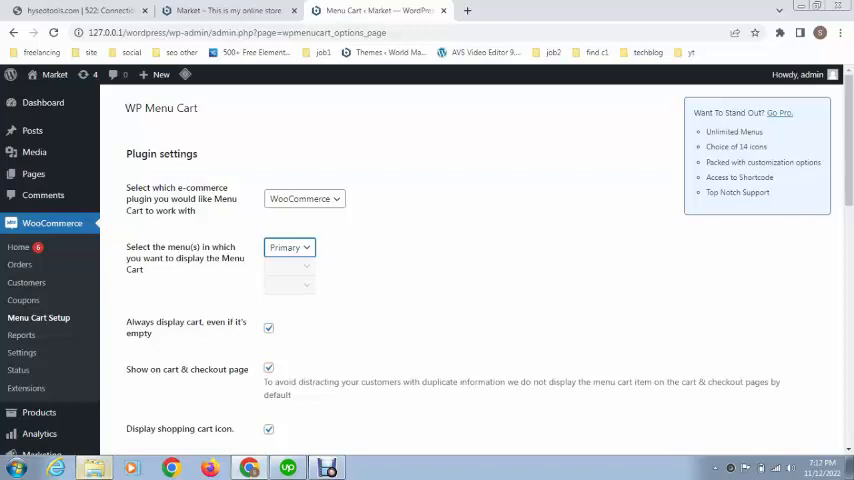
pyautogui.scroll(-3)
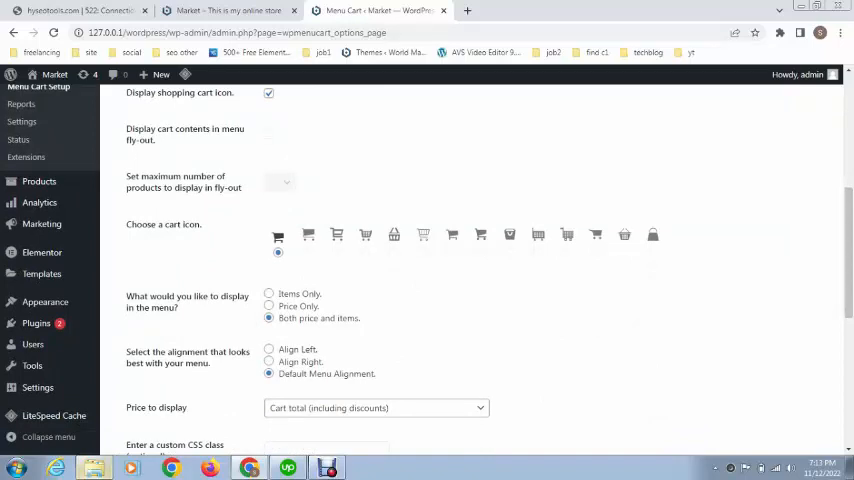
# Step: Set the cart display to Items Only, save, and check the Market header shows a 0 items cart
pyautogui.scroll(-3)
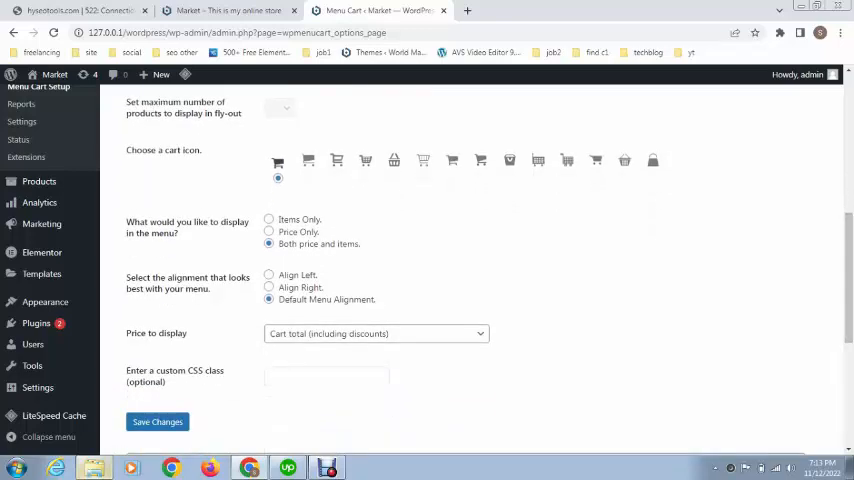
pyautogui.click(268, 219)
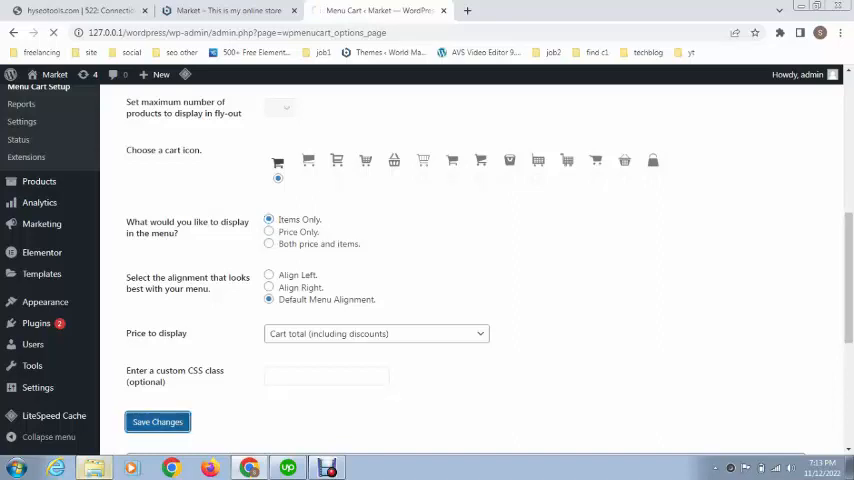
pyautogui.click(157, 421)
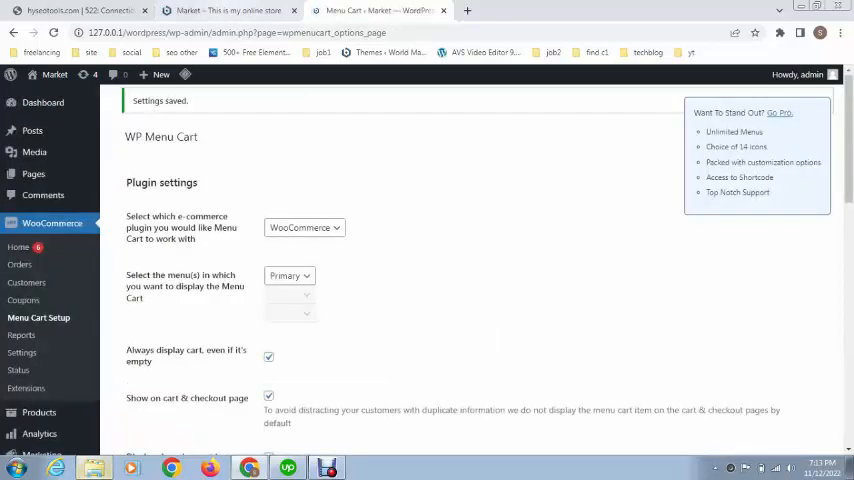
pyautogui.click(230, 11)
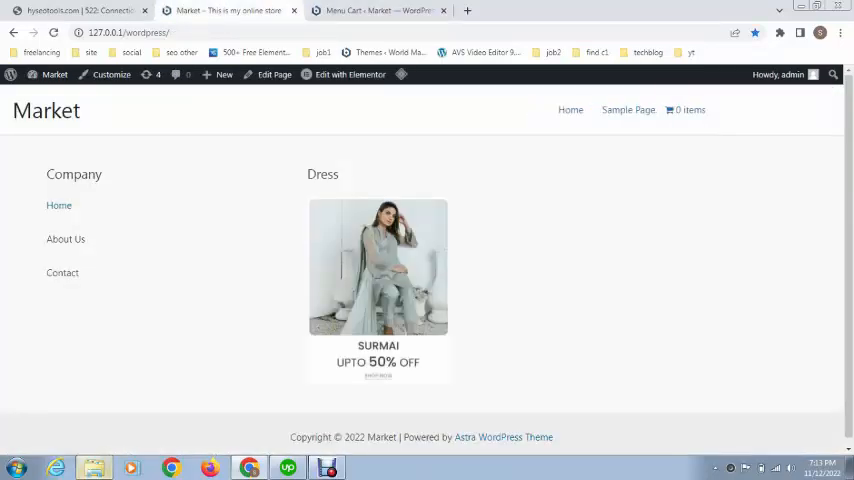
pyautogui.click(377, 10)
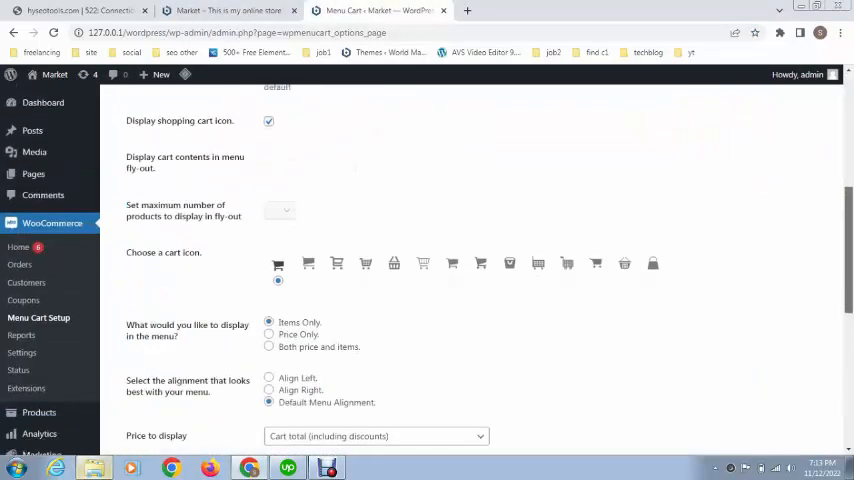
# Step: Switch the cart display to Both price and items and save the settings
pyautogui.scroll(-3)
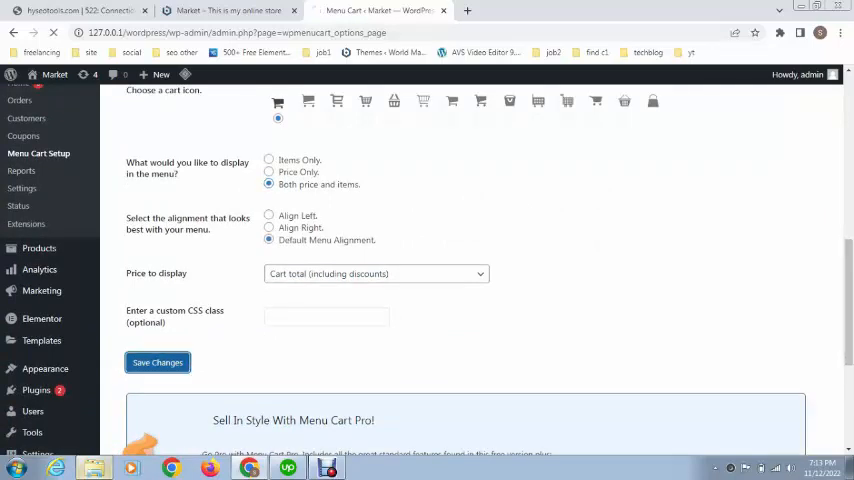
pyautogui.click(157, 362)
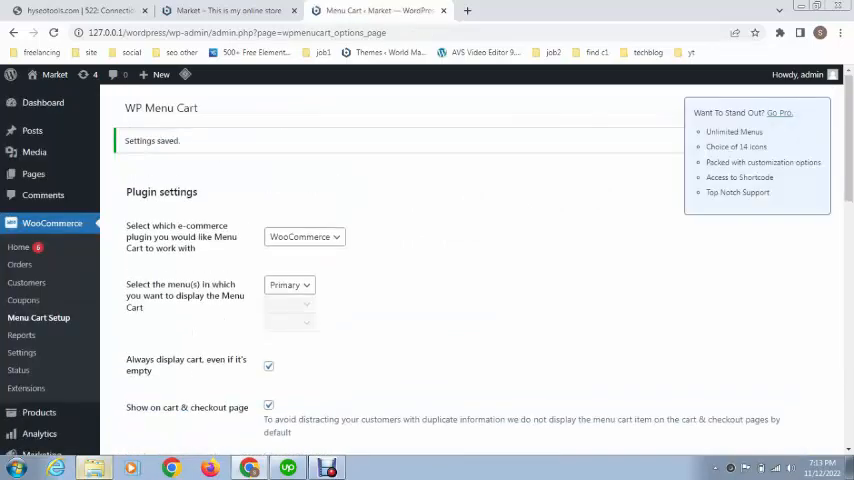